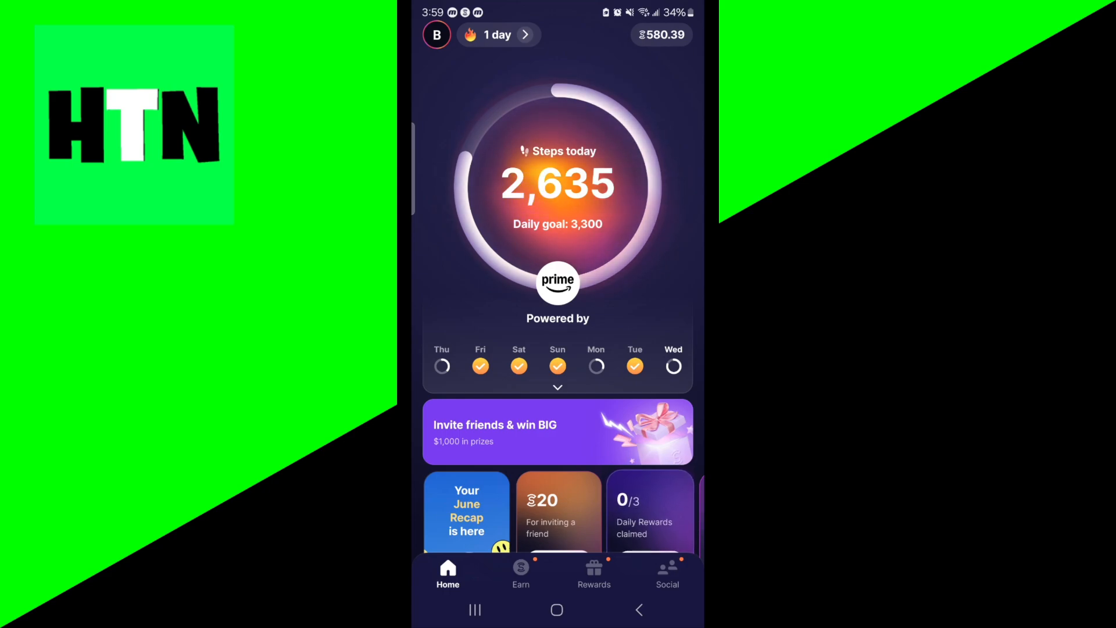
Step: Leave Sweatcoin's step tracker to reach the phone's app drawer
left_click(558, 283)
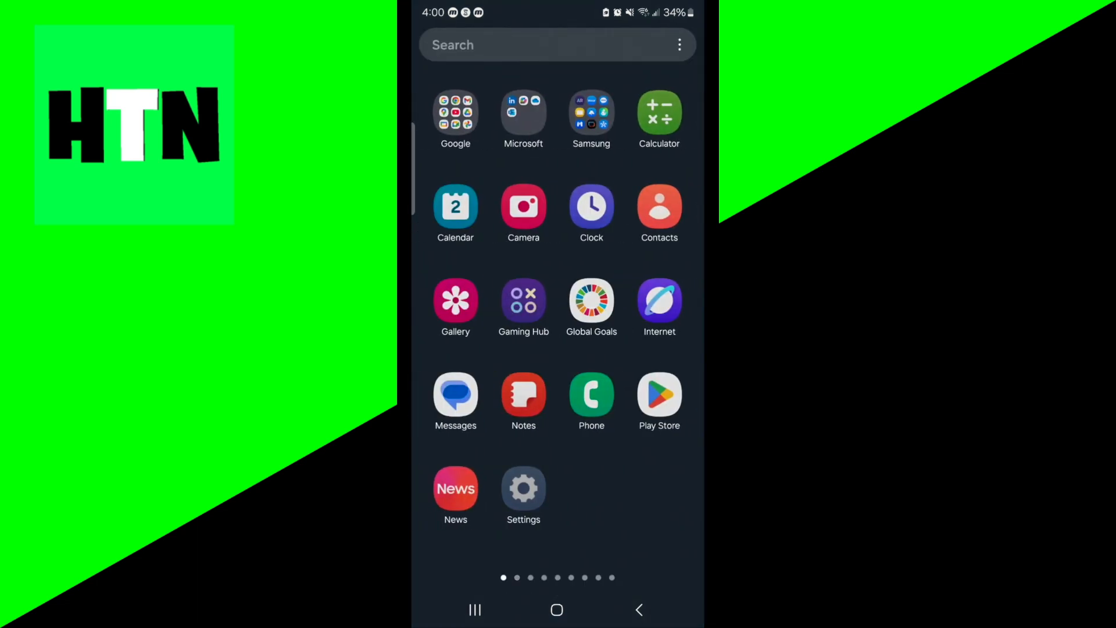
Step: Search Settings for 'apps' and open the installed apps list
left_click(523, 487)
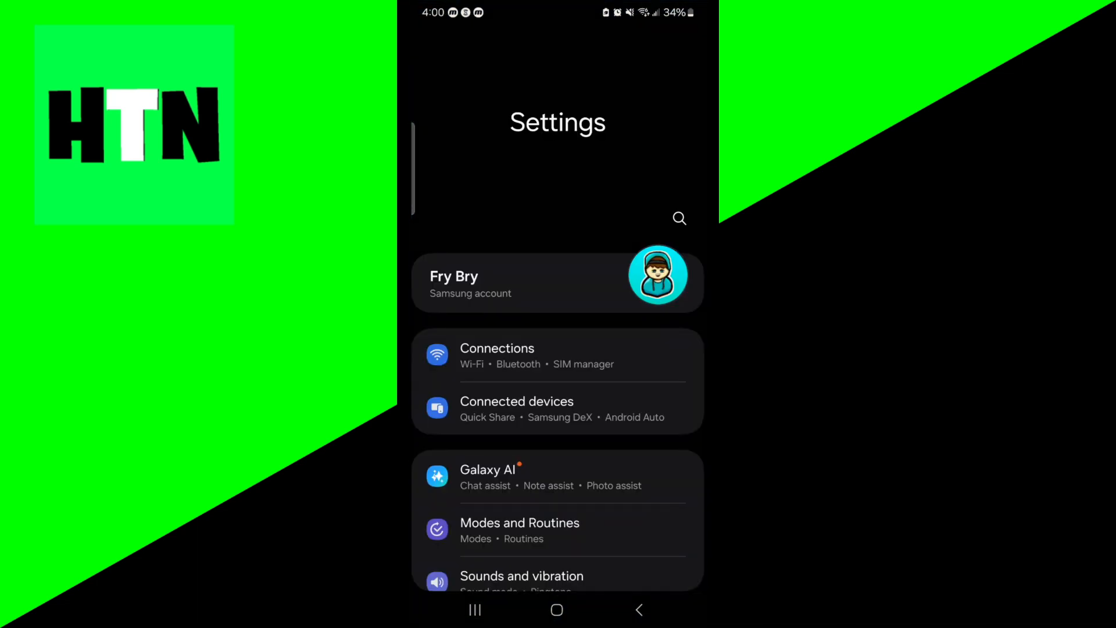
type("ap")
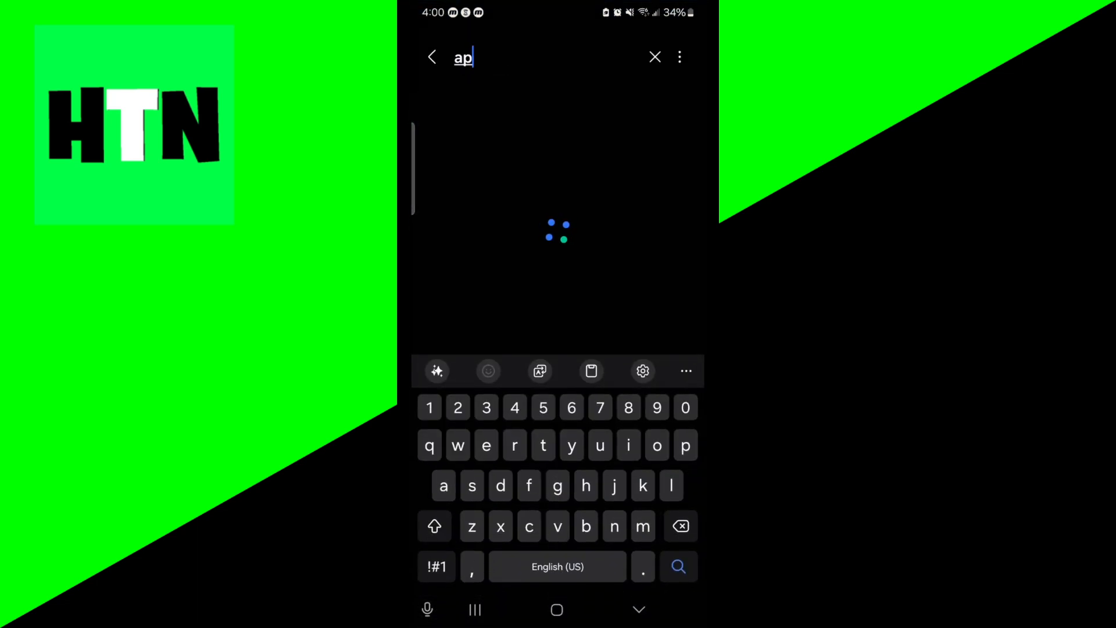
type("s")
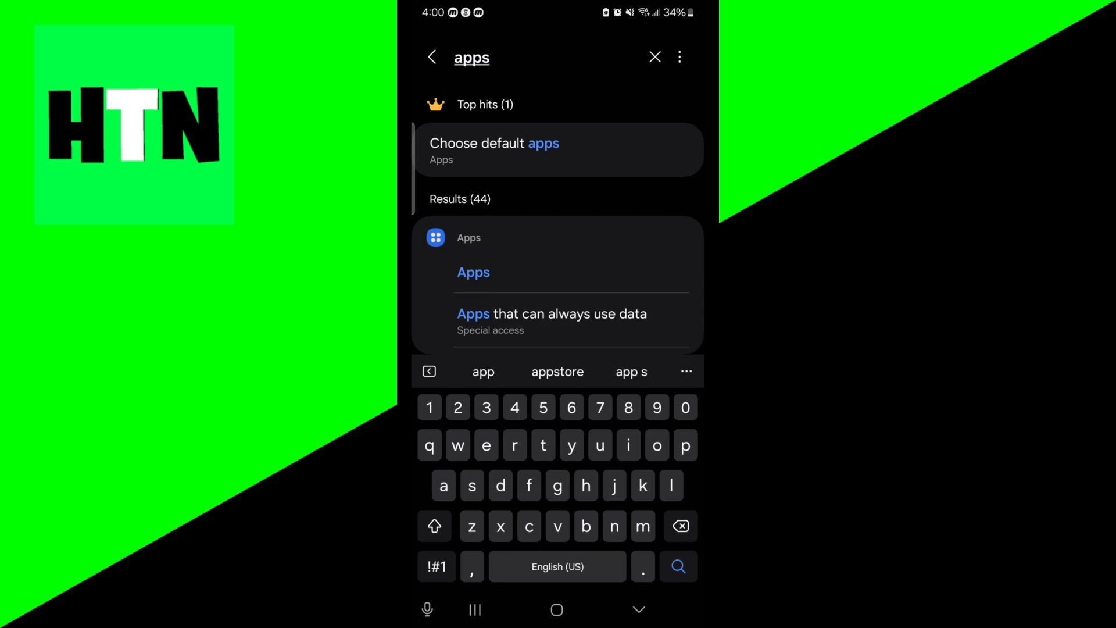
left_click(472, 272)
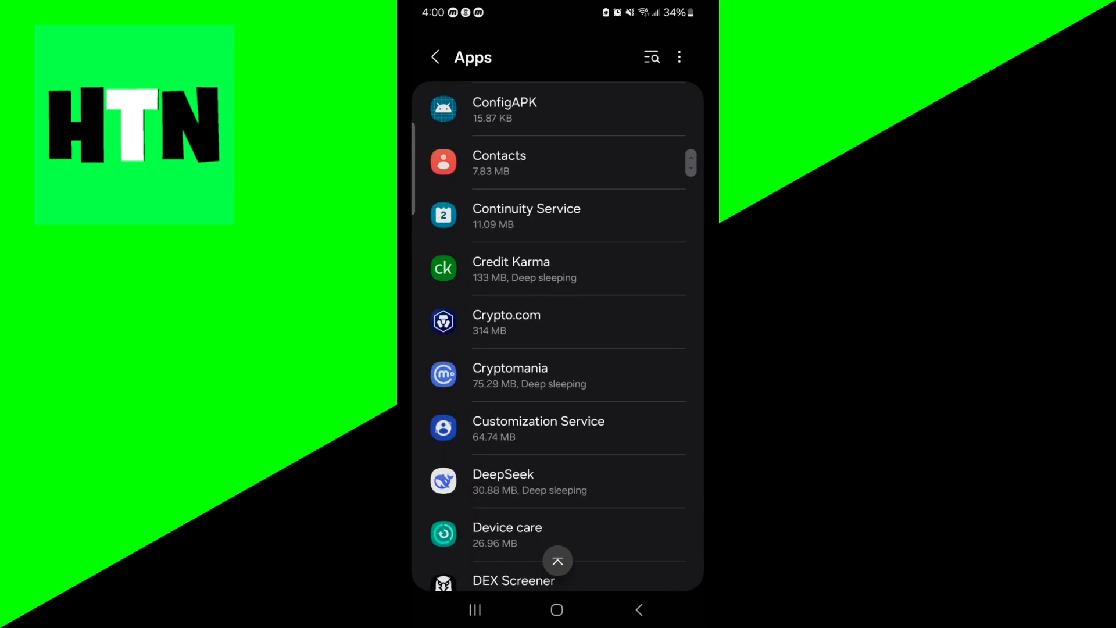
Step: Turn off Sweatcoin's 'Remove permissions if app is unused' and view its permissions
scroll("down", 3)
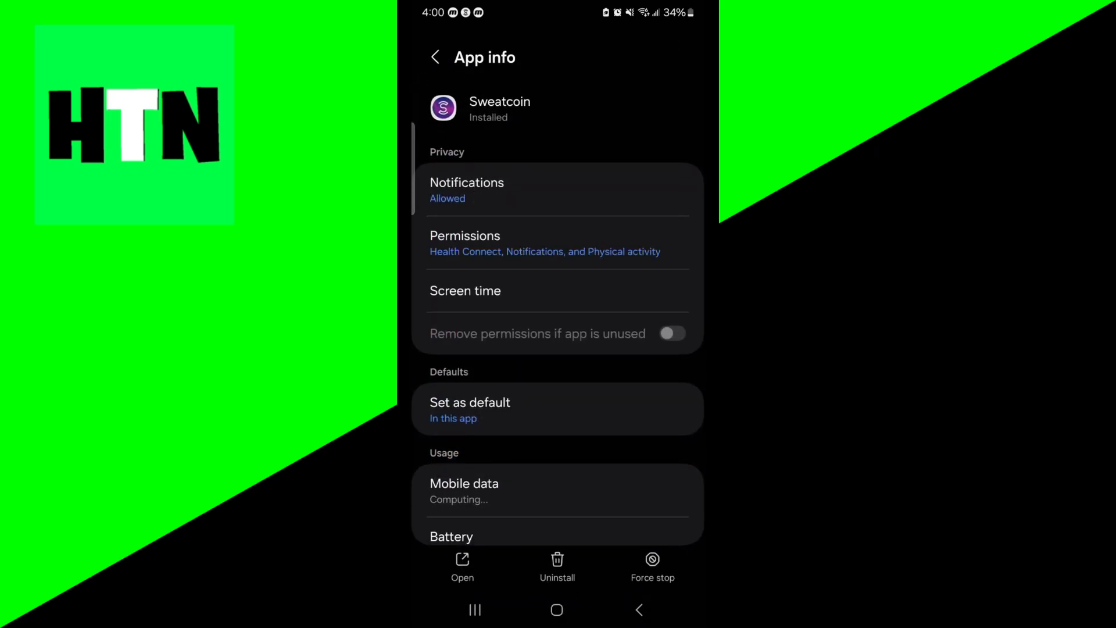
left_click(672, 333)
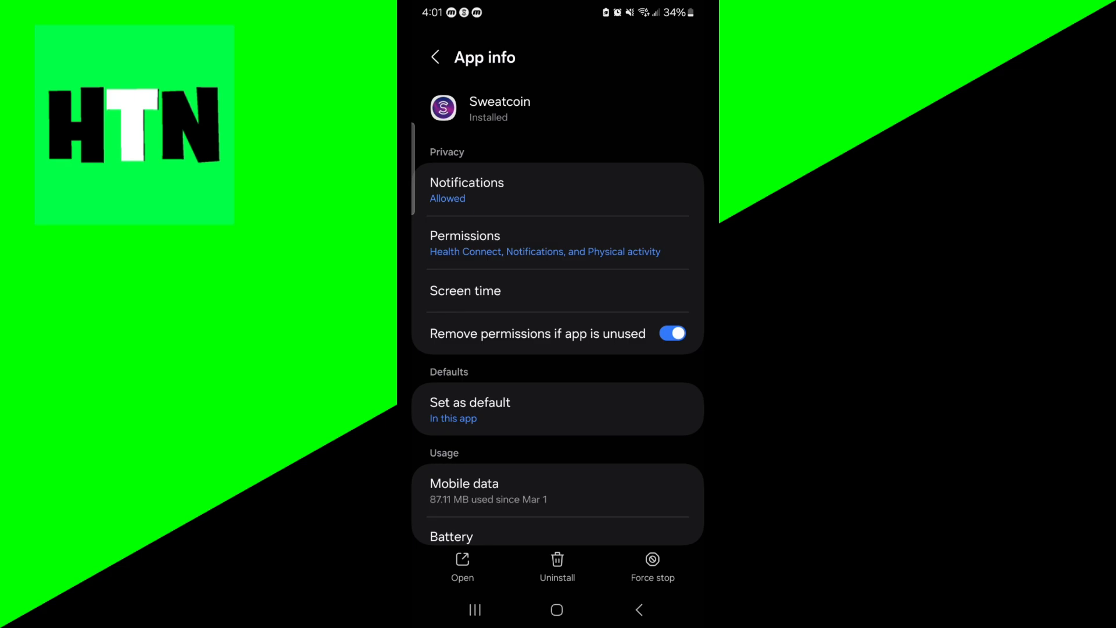
left_click(671, 332)
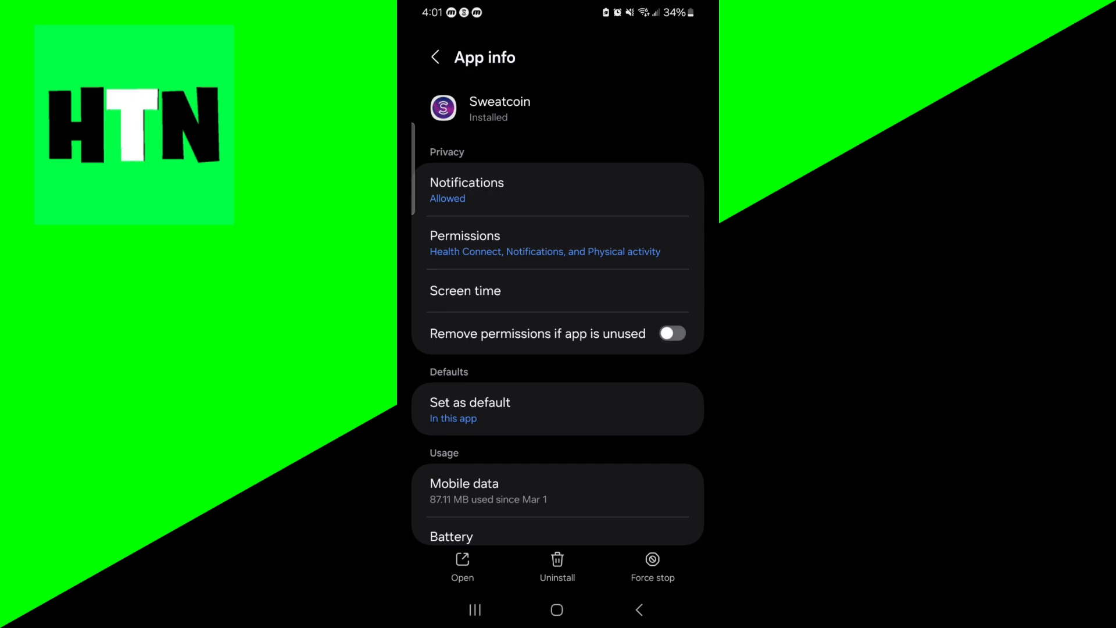
left_click(544, 243)
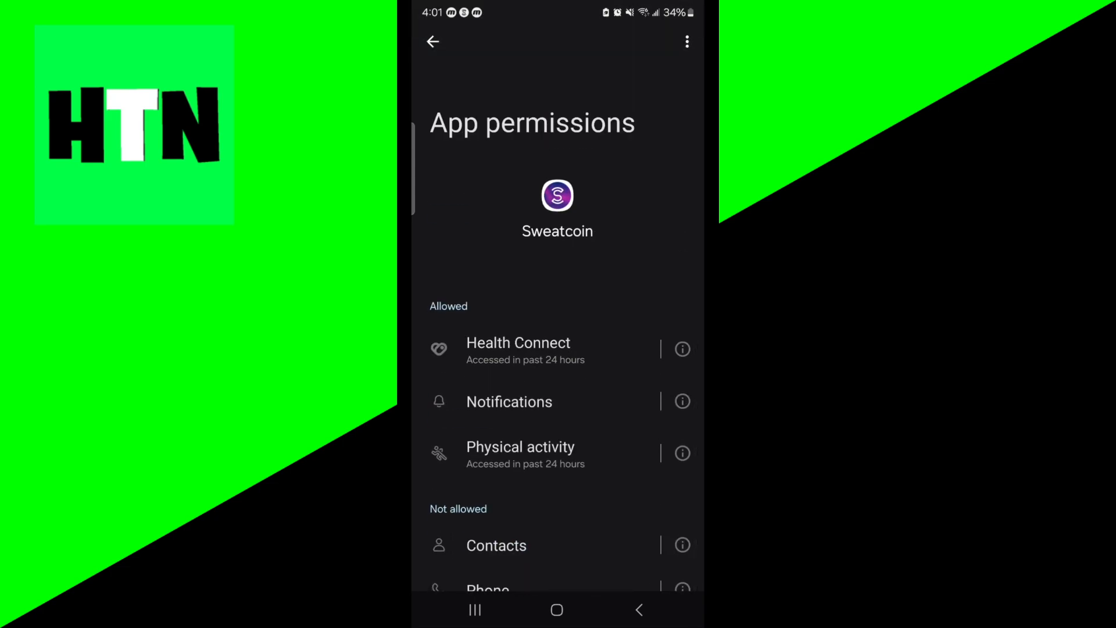
Step: Leave Sweatcoin's permissions page, returning to Sweatcoin's 2,635-step home screen
left_click(432, 41)
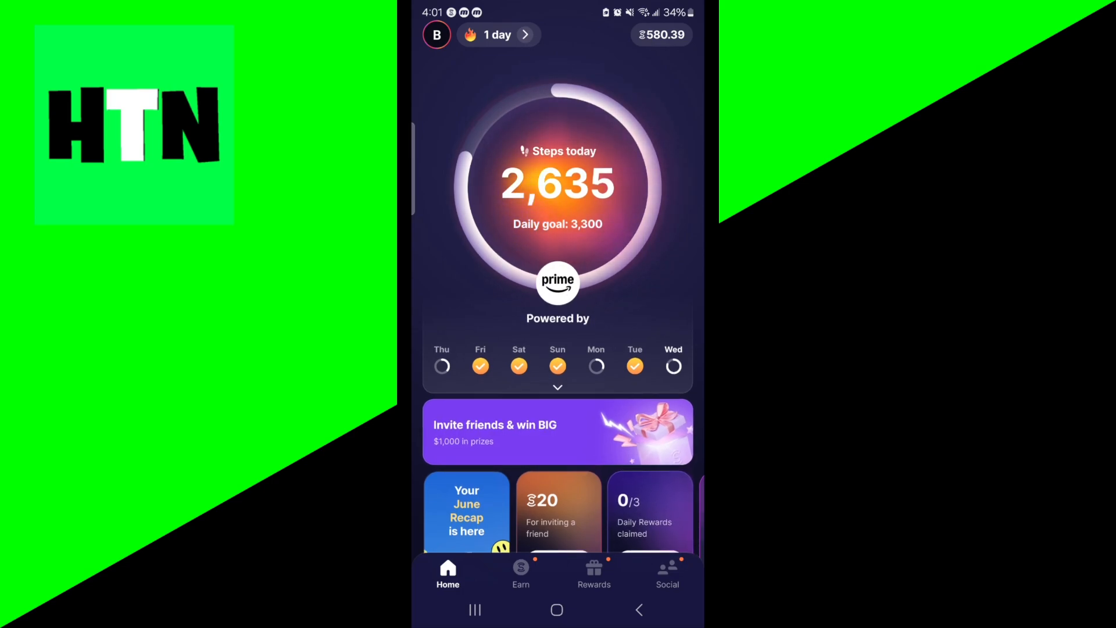
left_click(557, 284)
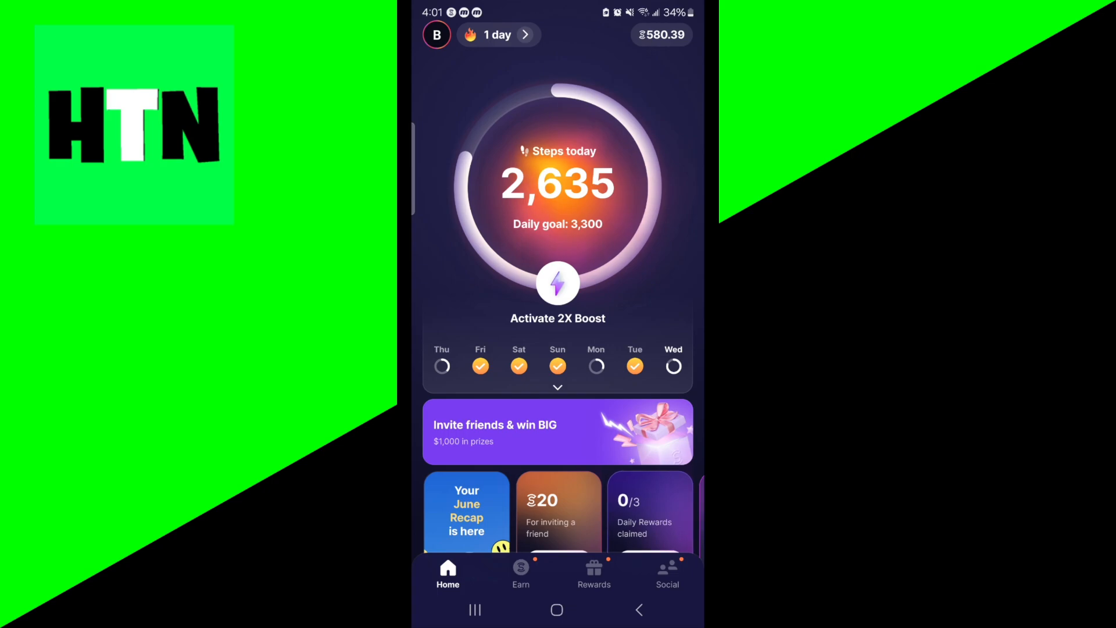